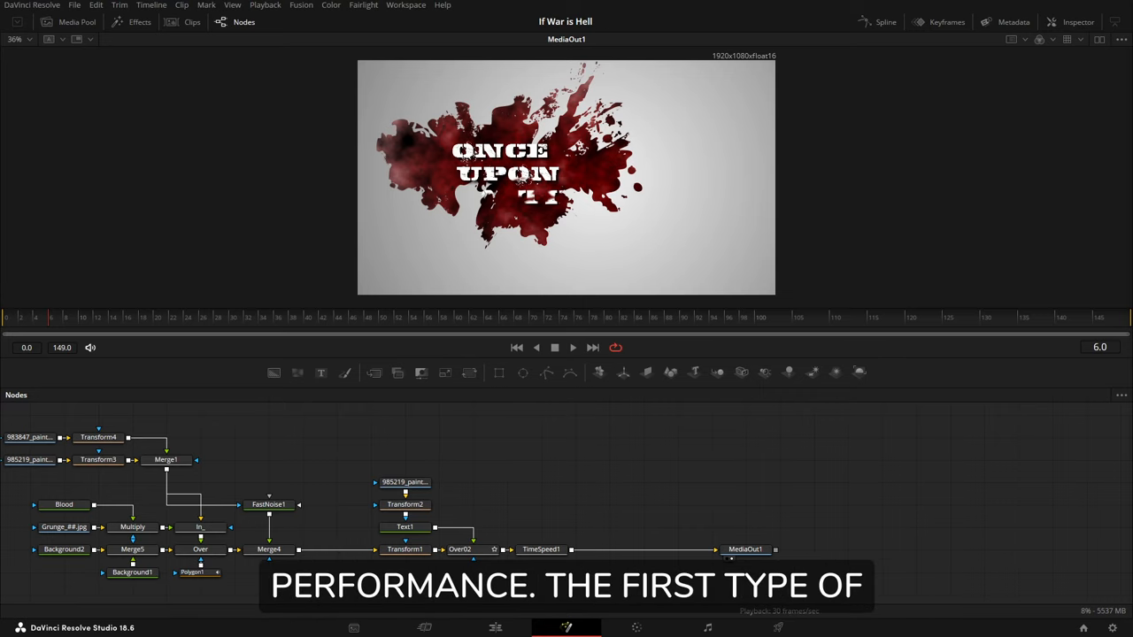
mouse_move(657, 449)
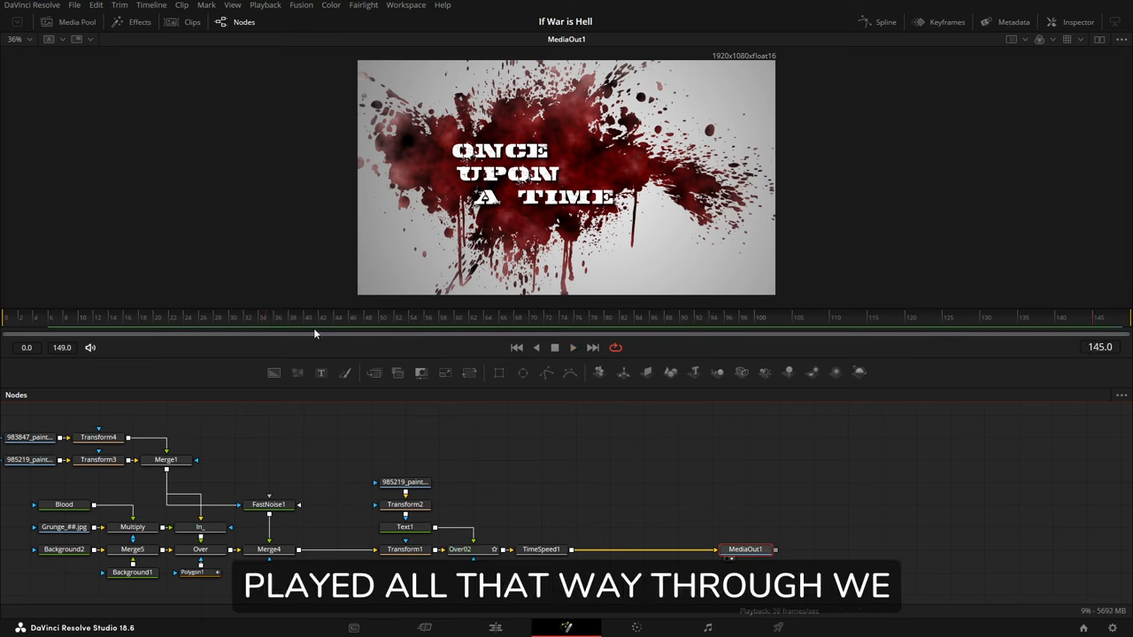
mouse_move(182, 340)
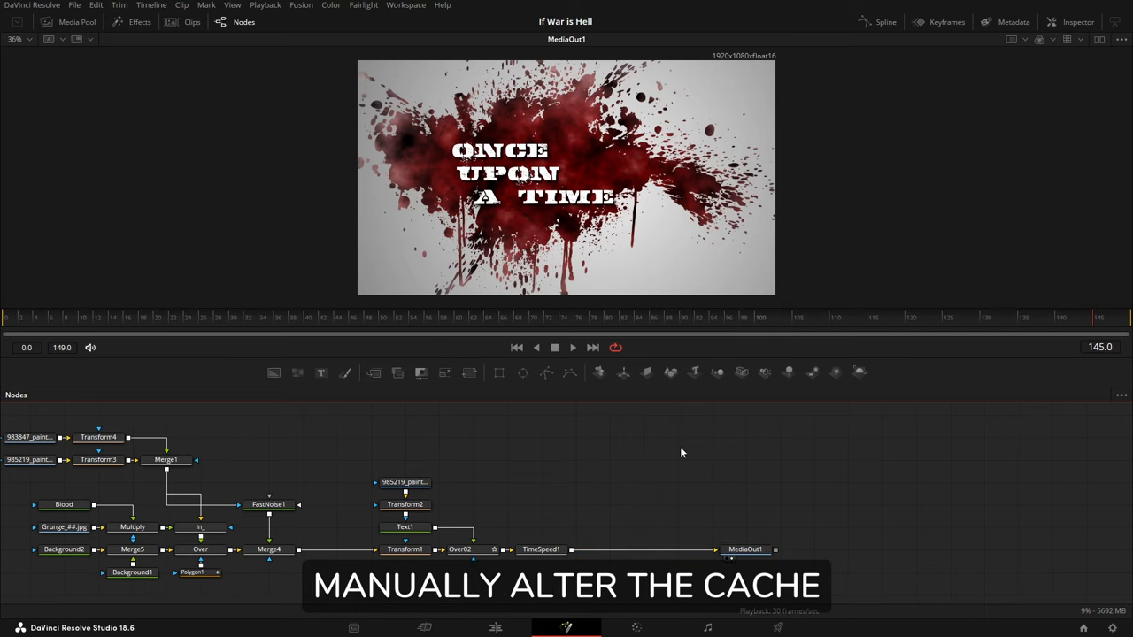
left_click(268, 550)
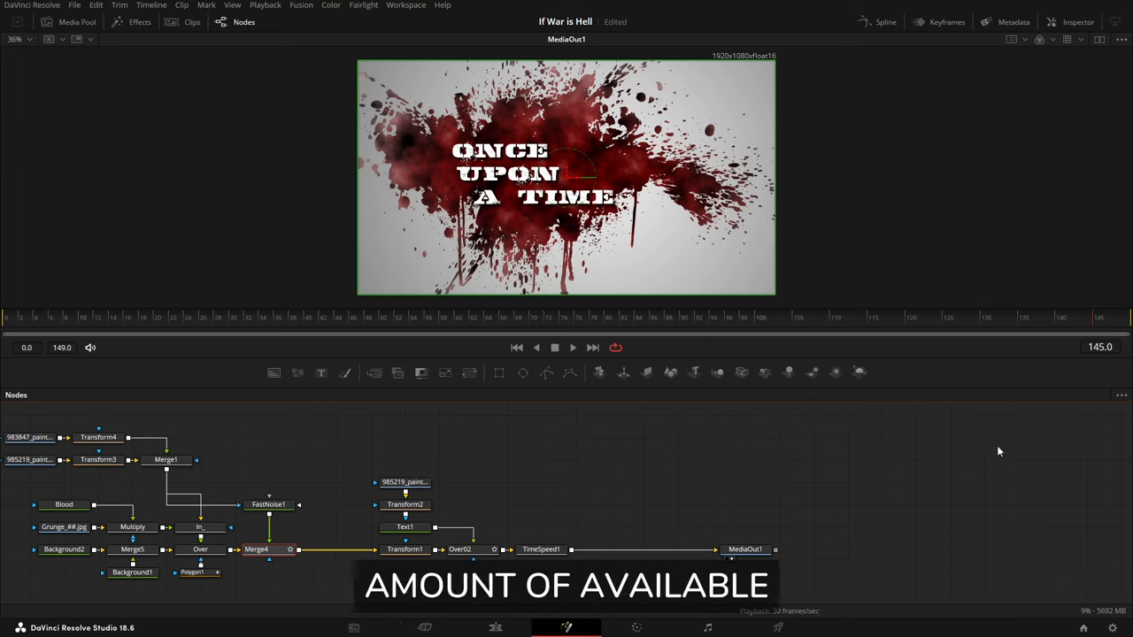
mouse_move(297, 129)
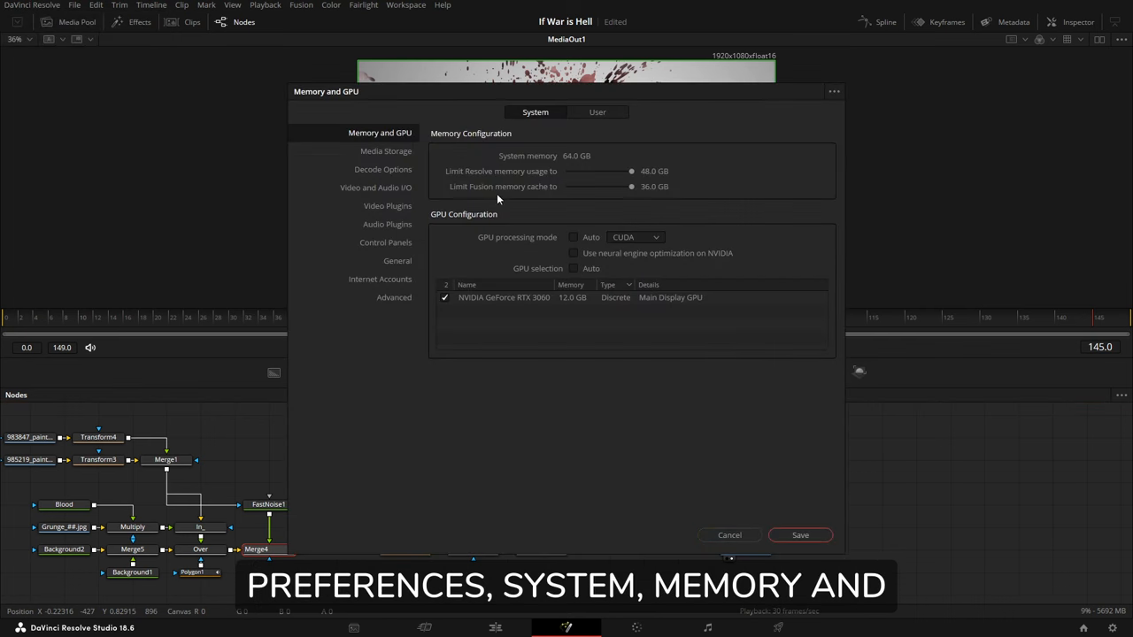
mouse_move(652, 194)
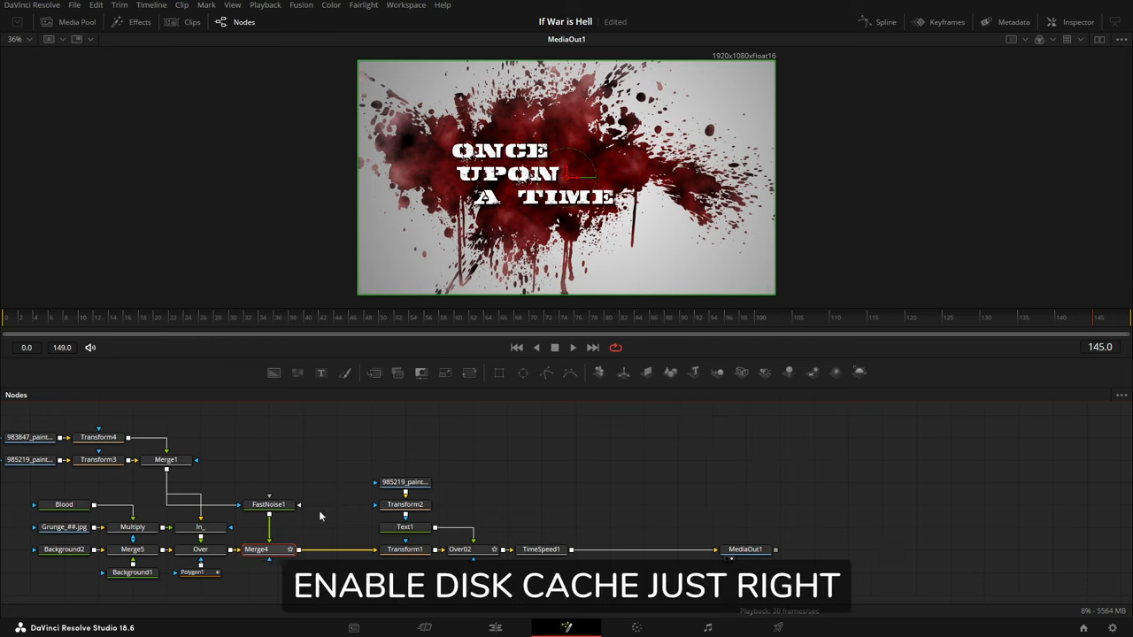
Enable a disk cache on Merge4, set its cache folder, and pre-render its frames
right_click(257, 548)
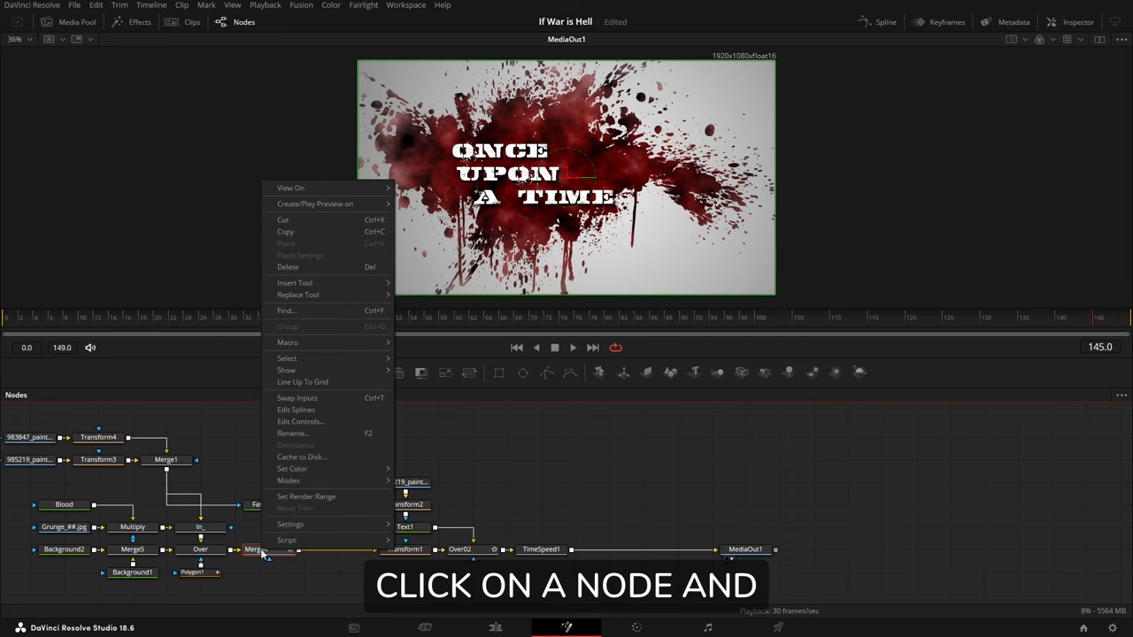
left_click(302, 457)
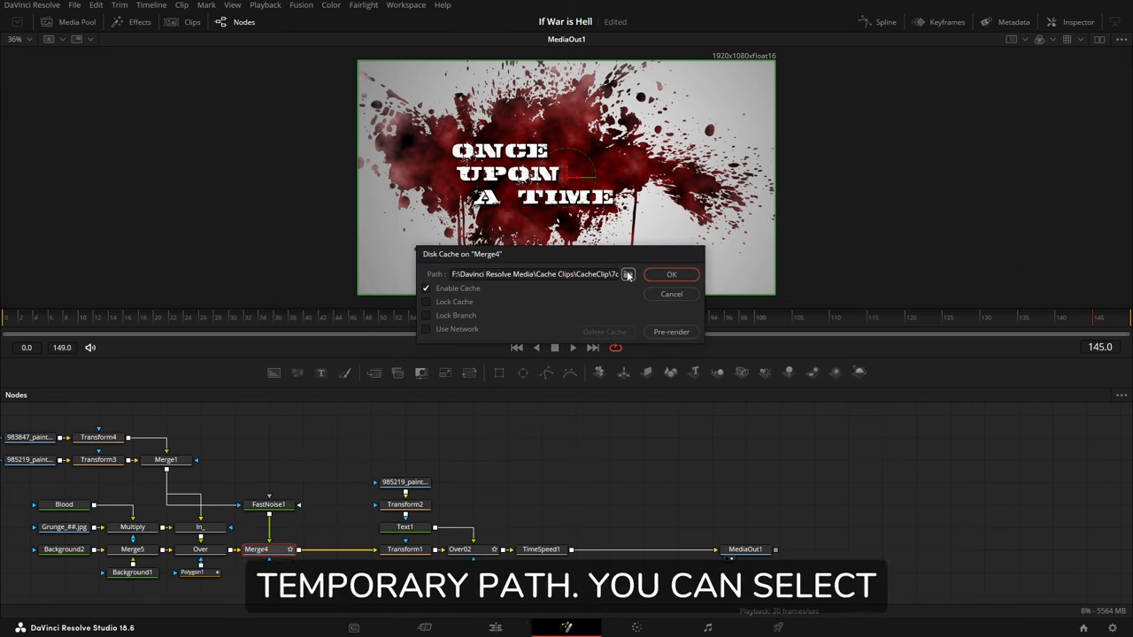
left_click(628, 273)
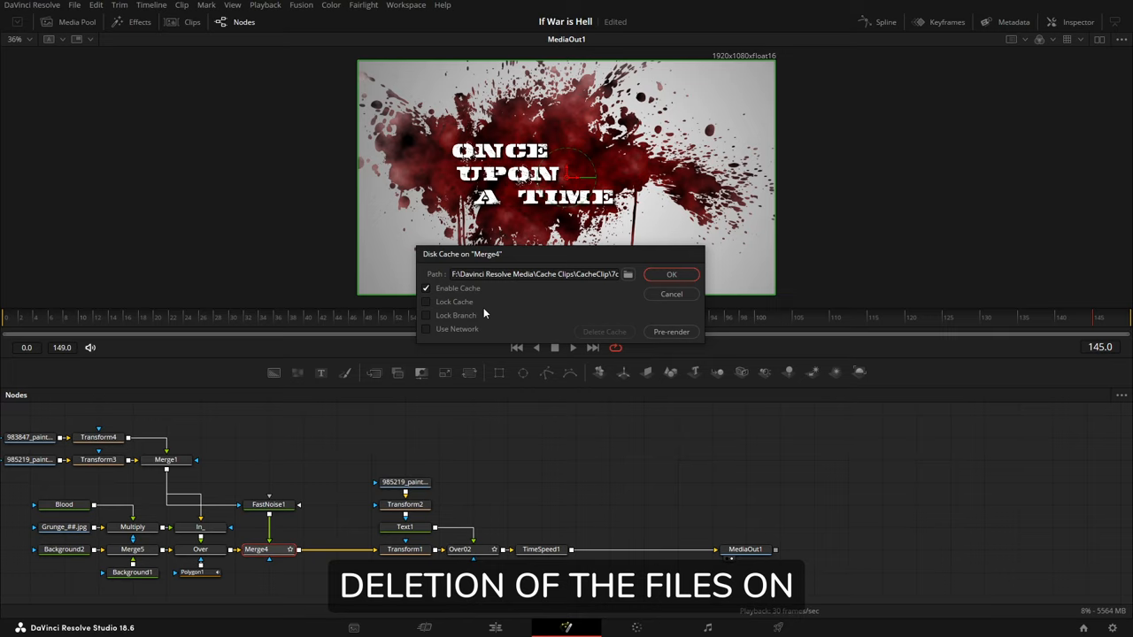
mouse_move(484, 340)
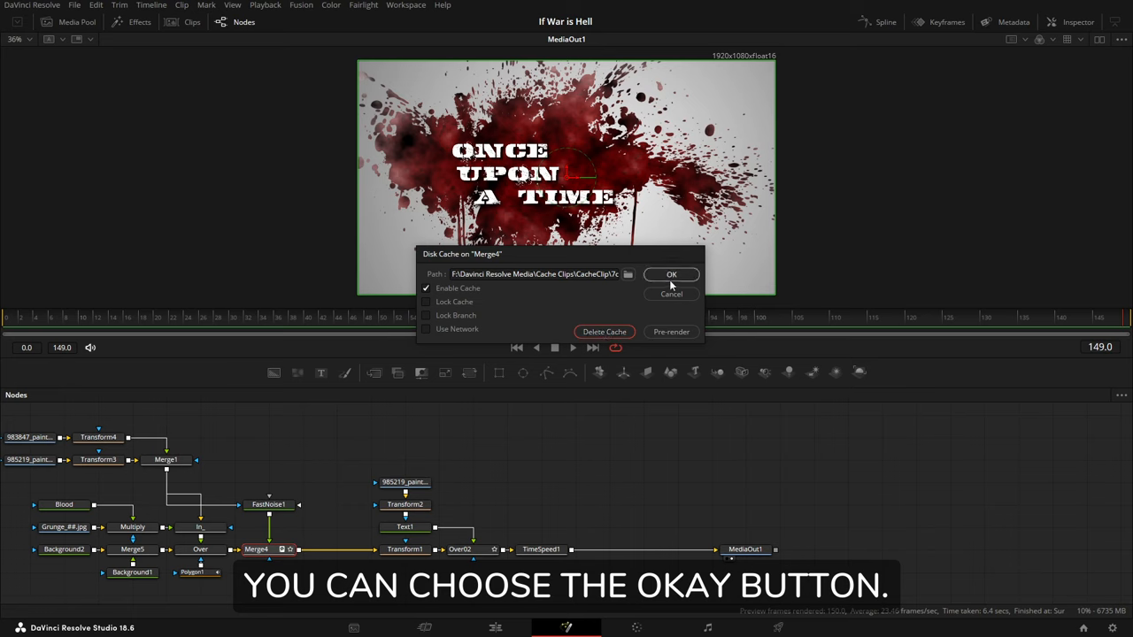
left_click(671, 275)
type("sa")
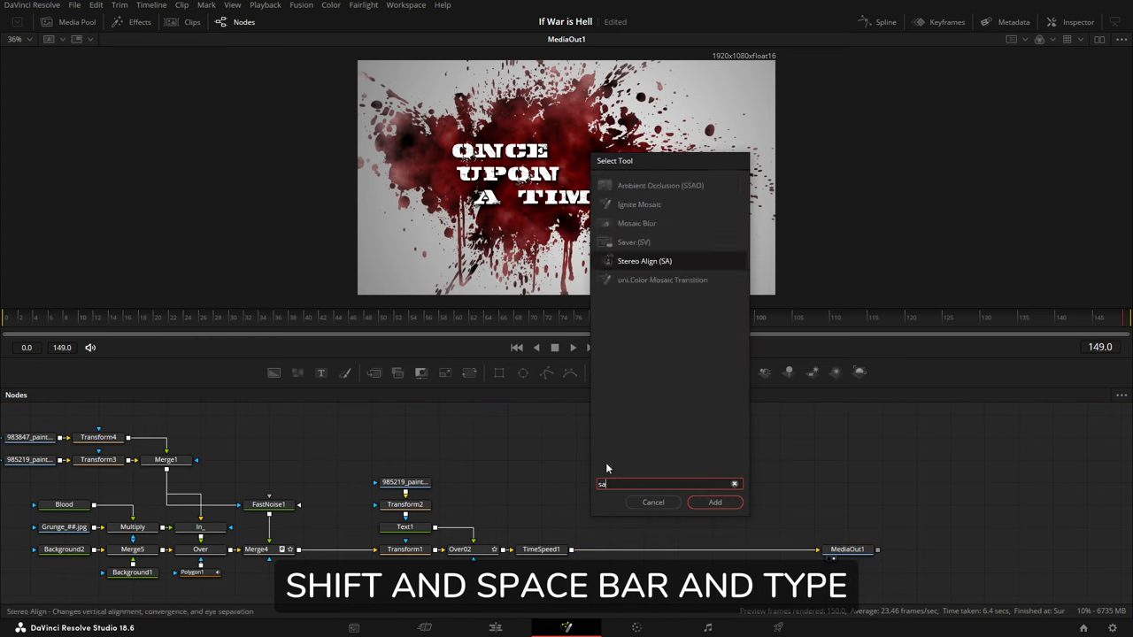
Add a Saver node and connect TimeSpeed1's output into Saver1
left_click(714, 502)
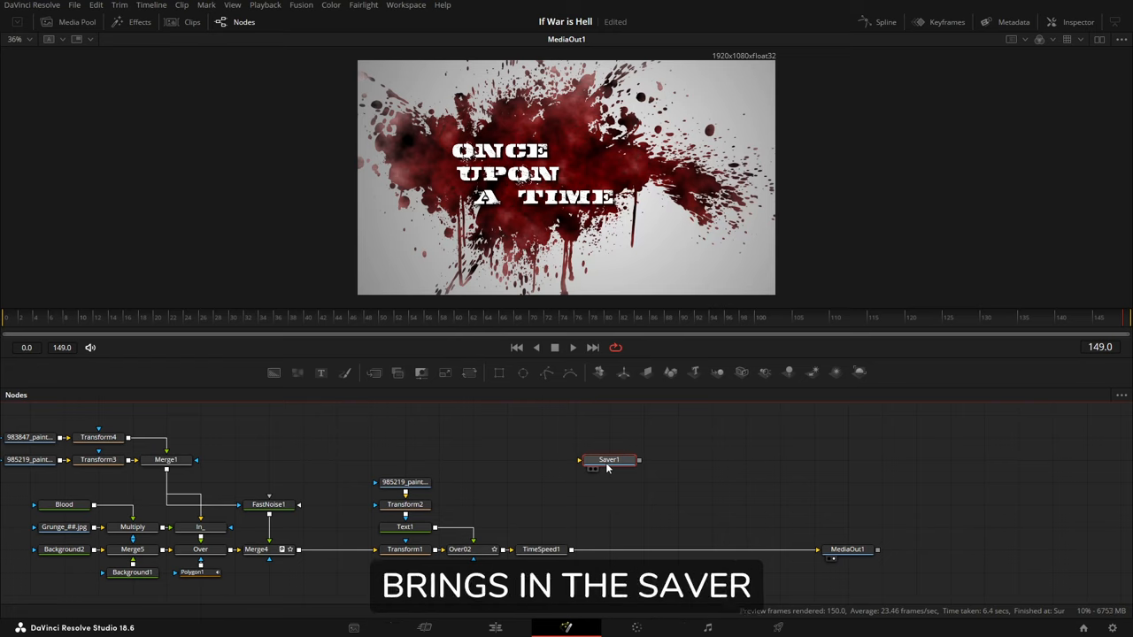
left_click_drag(608, 460, 644, 483)
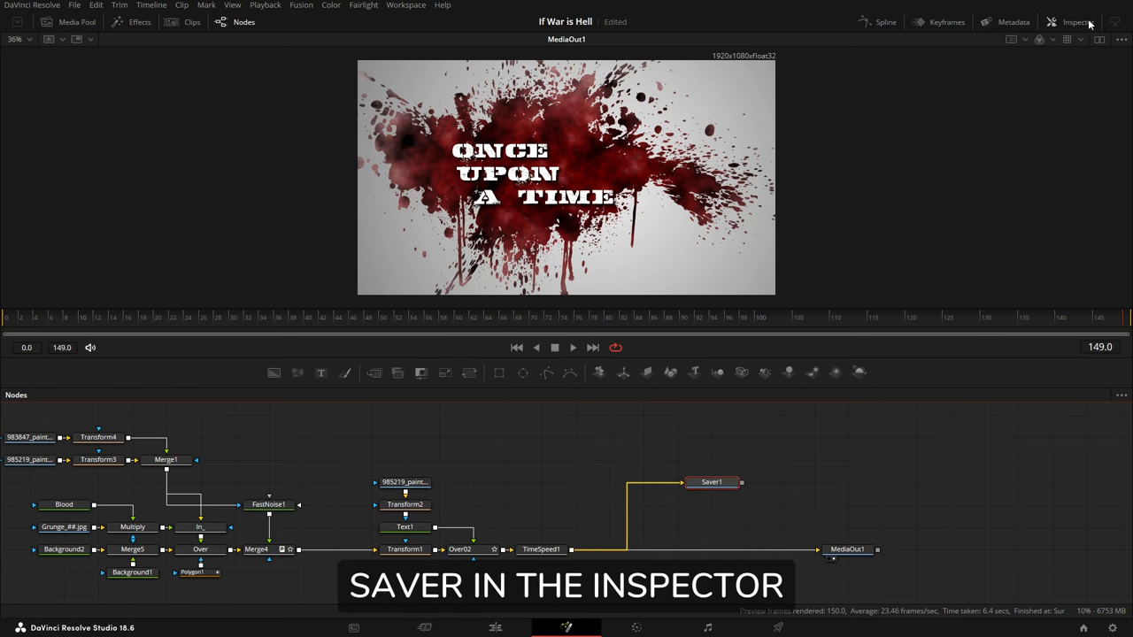
Point Saver1's EXR output into a new 'Fusion Cache' folder on Z:
left_click(1004, 130)
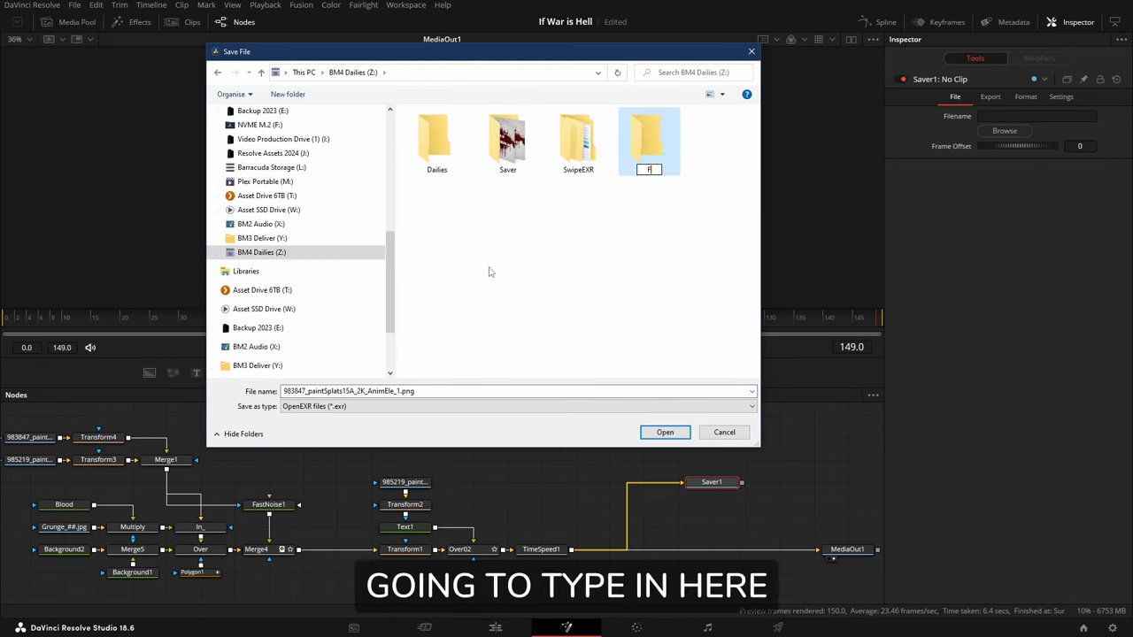
type("Fusion Ca")
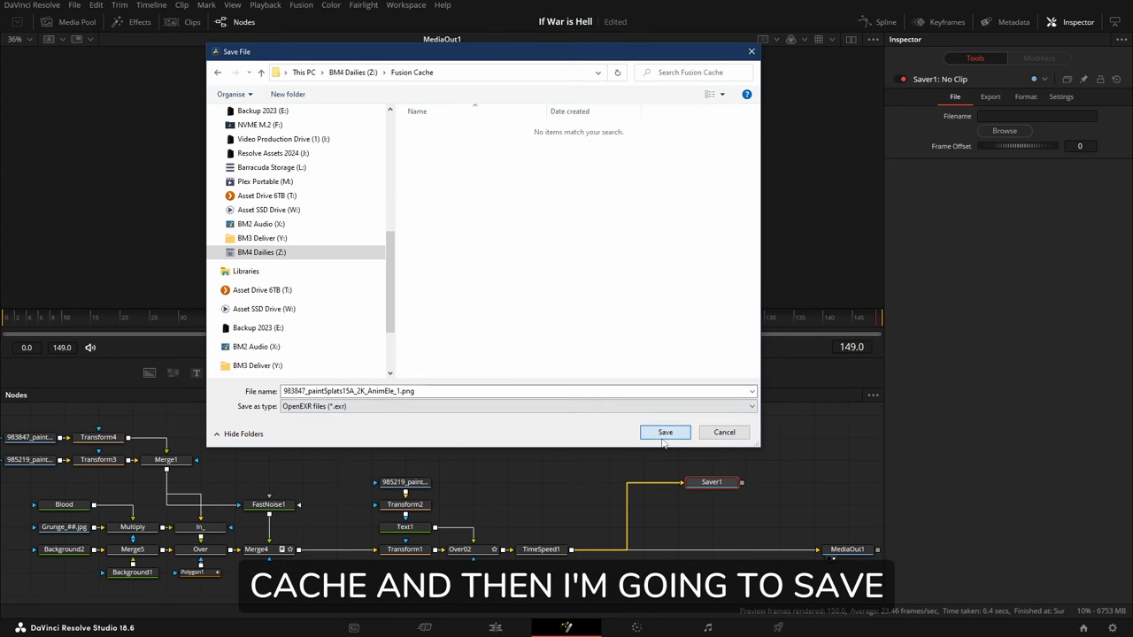
left_click(665, 432)
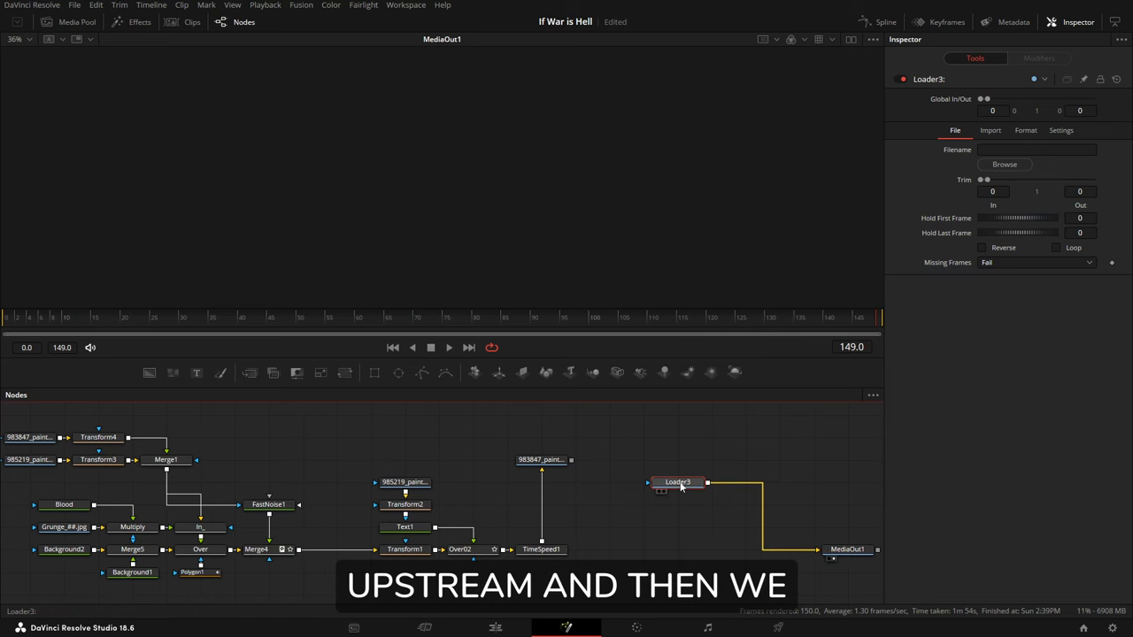
Load the first frame of the rendered sequence from Fusion Cache into the Loader
left_click(1004, 164)
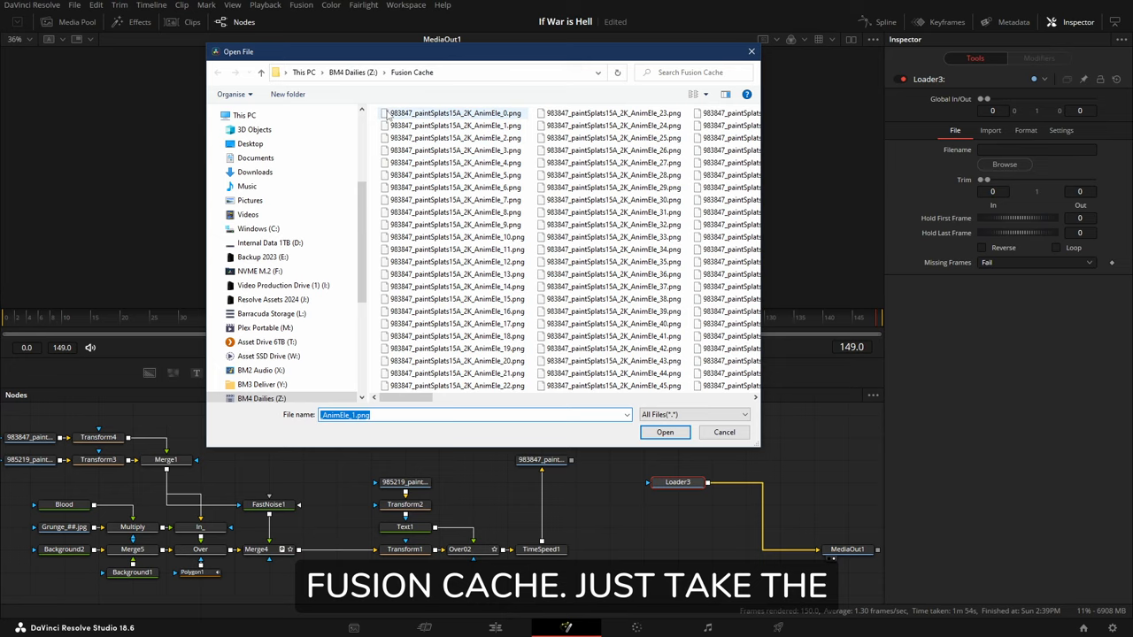
left_click(665, 432)
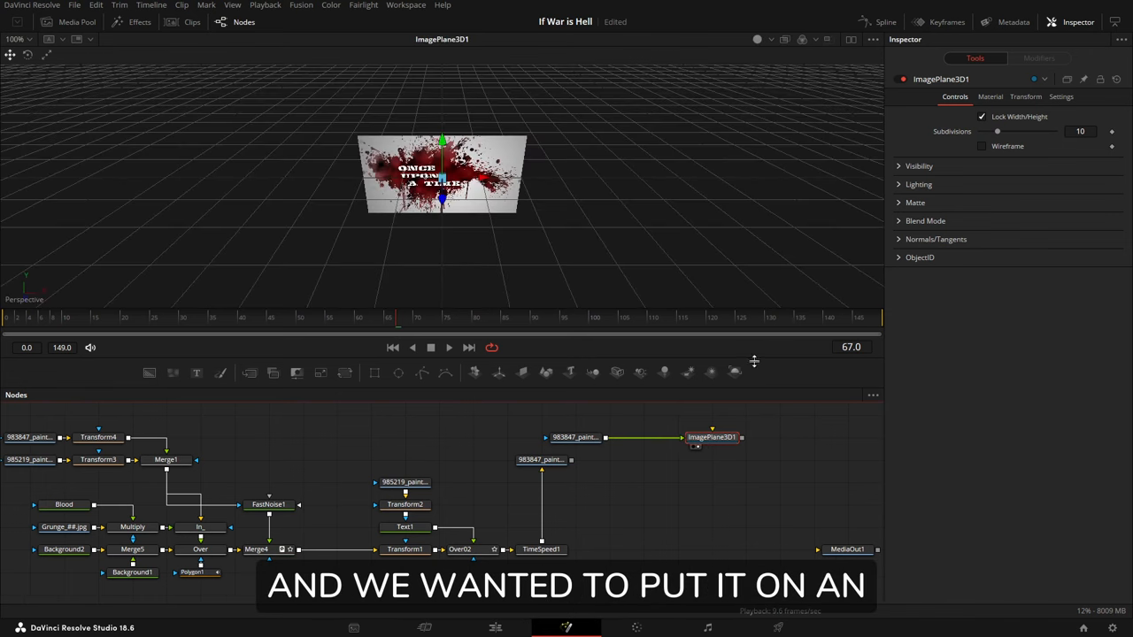
mouse_move(461, 415)
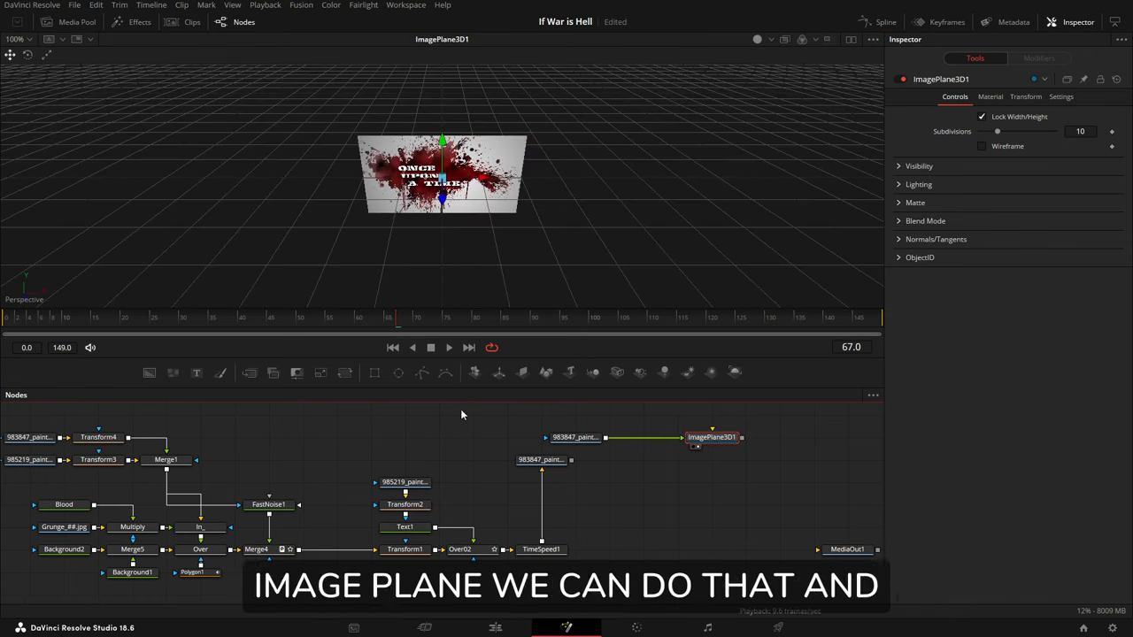
Play back the title animation on the ImagePlane3D node
left_click(431, 347)
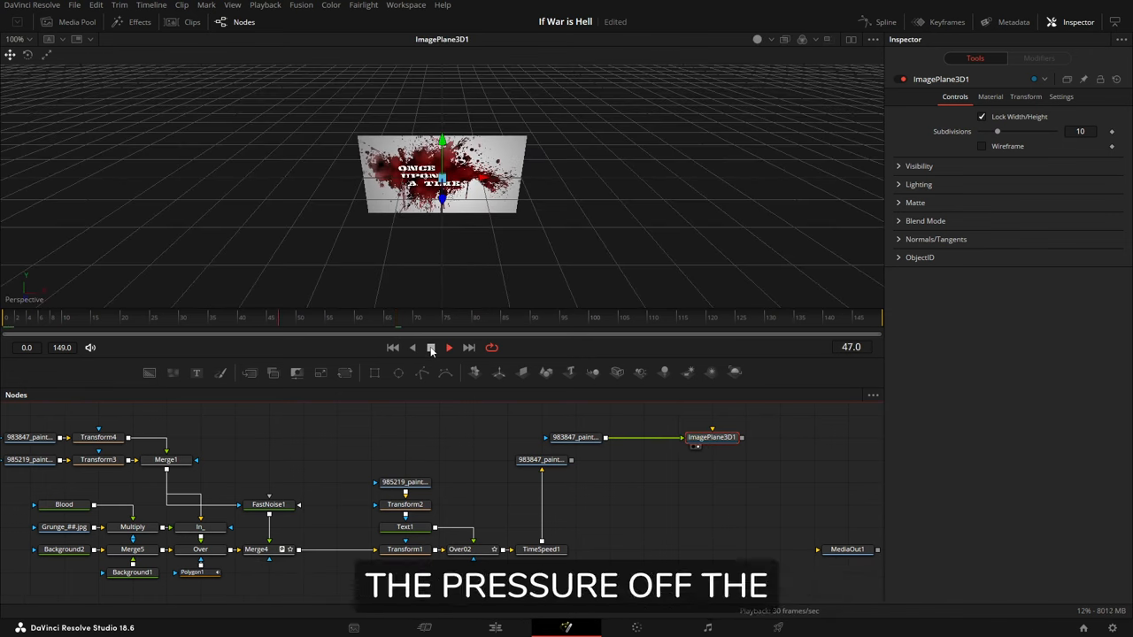